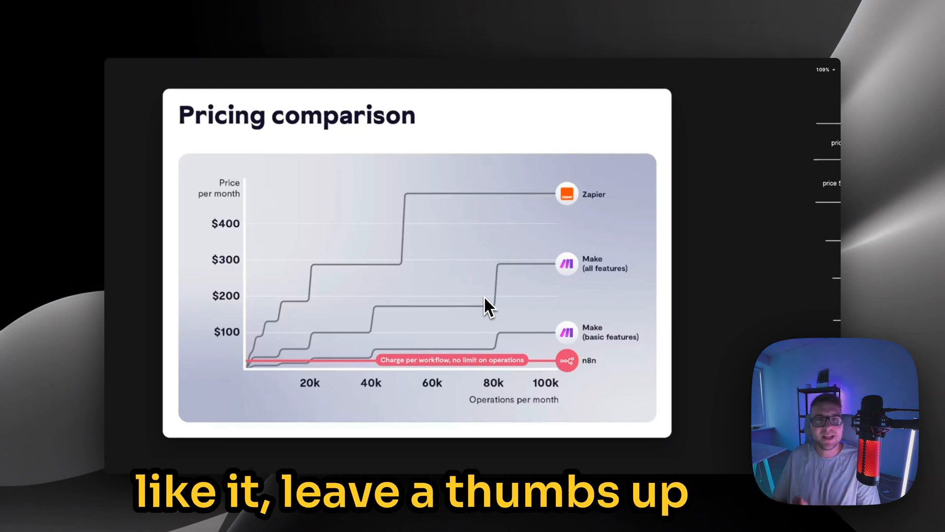
mouse_move(235, 392)
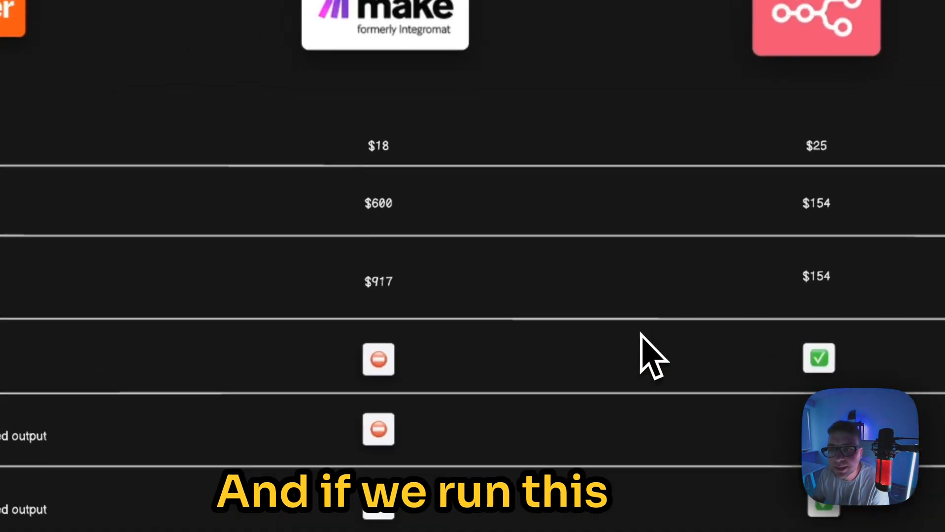
scroll("down", 3)
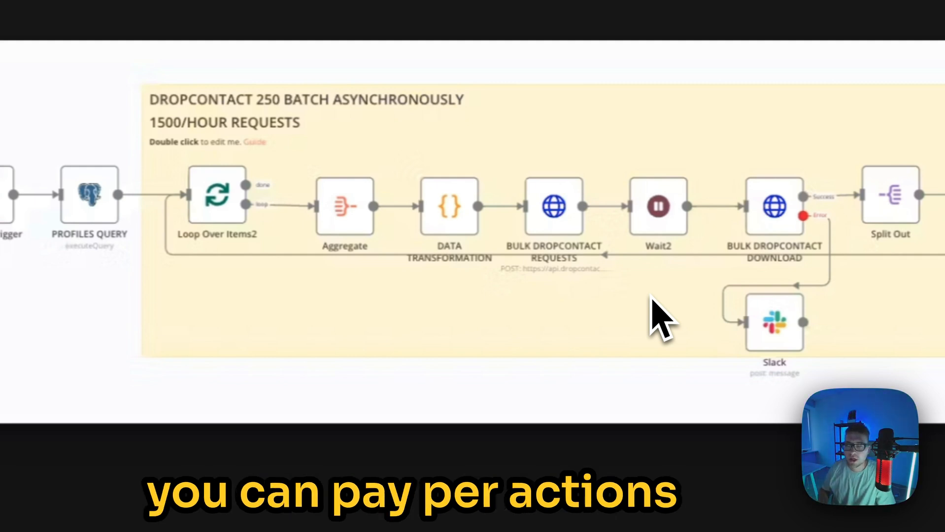
mouse_move(522, 310)
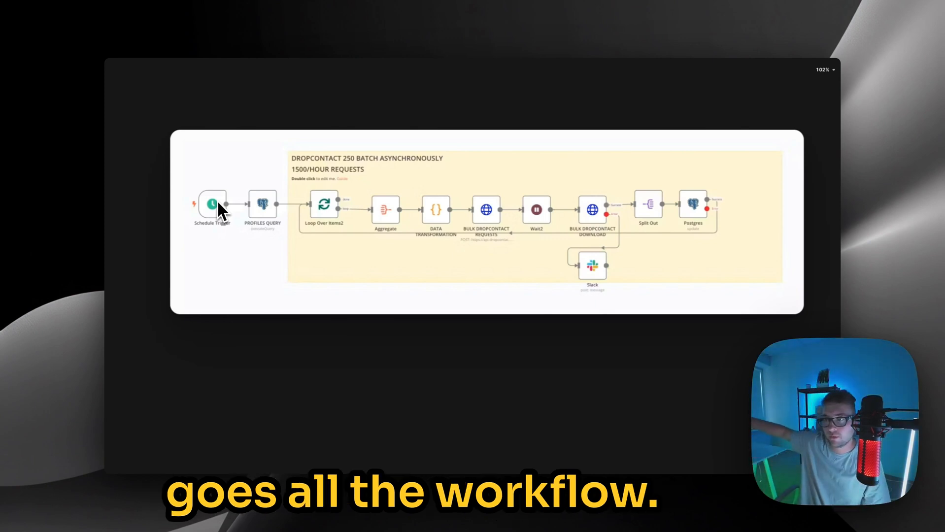
mouse_move(588, 205)
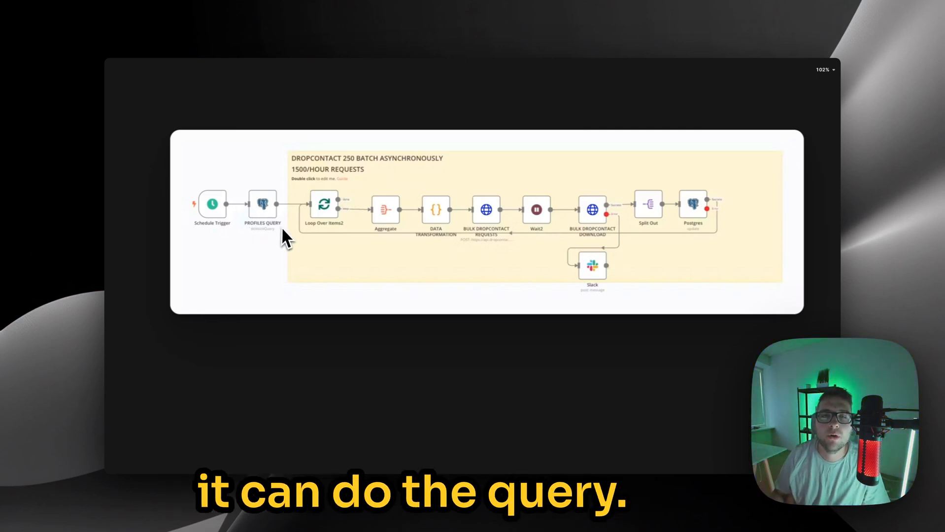
mouse_move(314, 277)
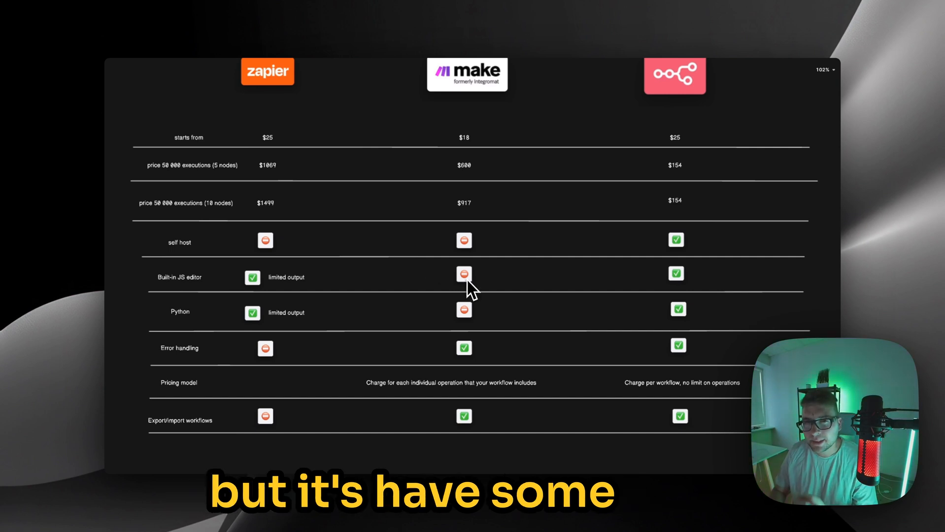
mouse_move(700, 290)
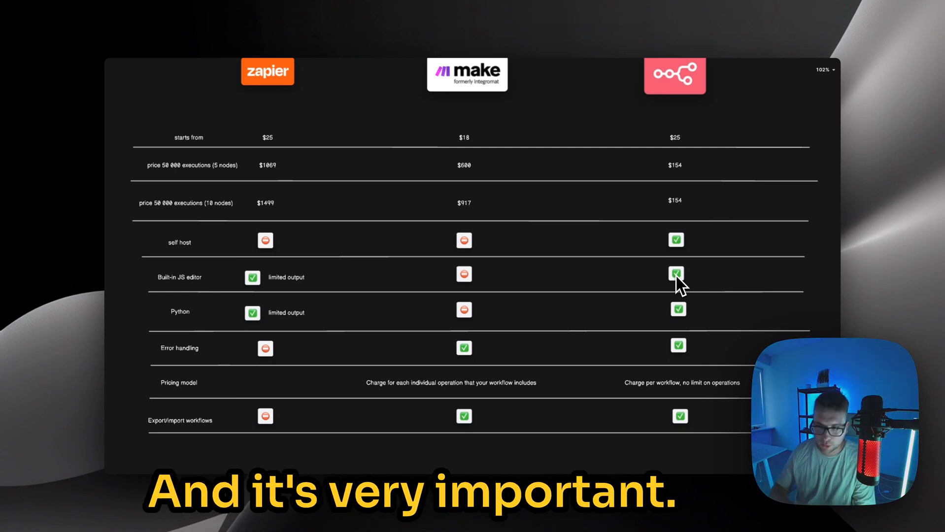
mouse_move(157, 328)
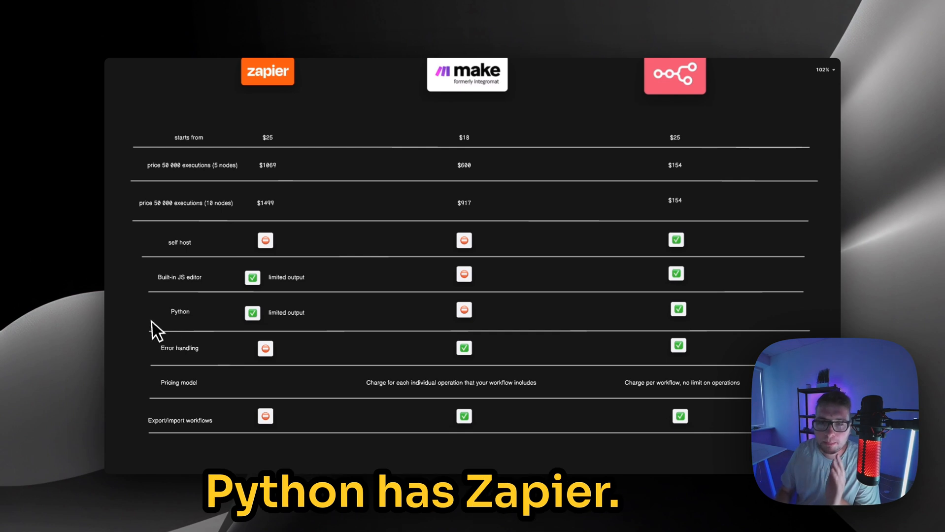
mouse_move(428, 319)
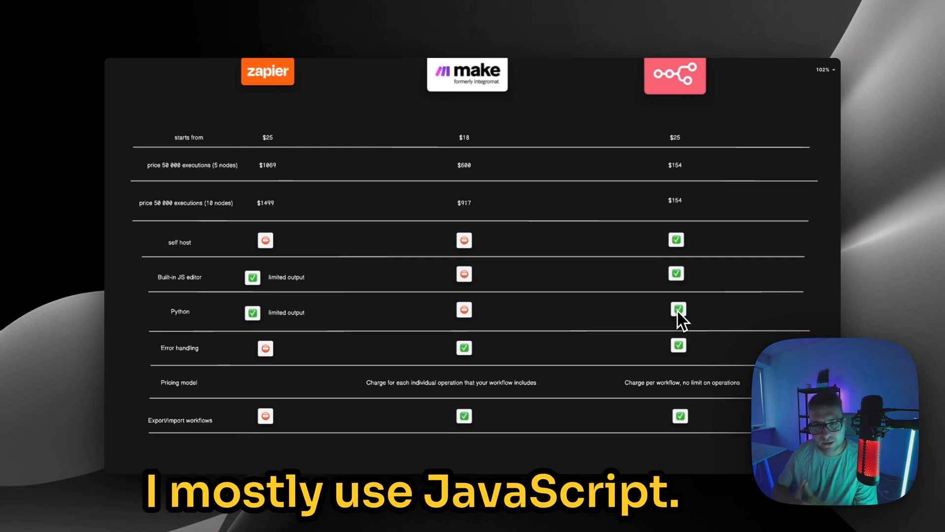
mouse_move(530, 320)
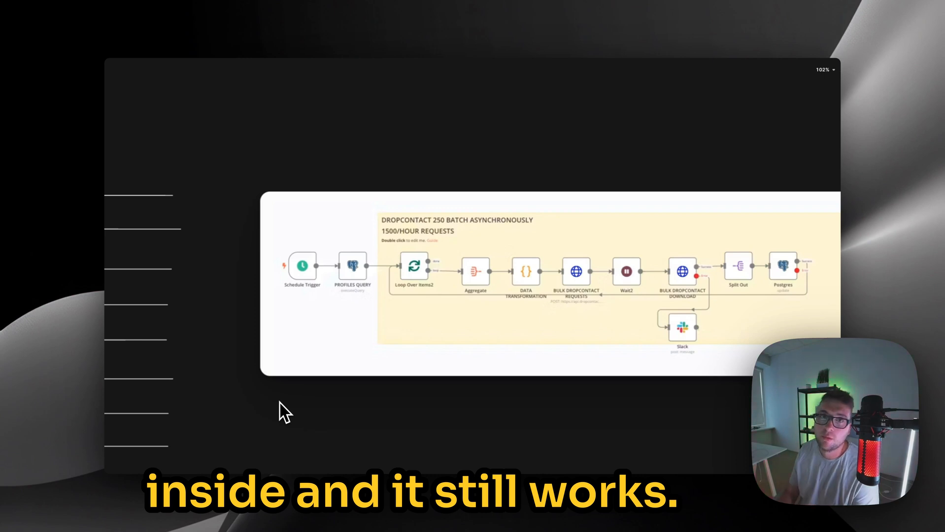
scroll("down", 3)
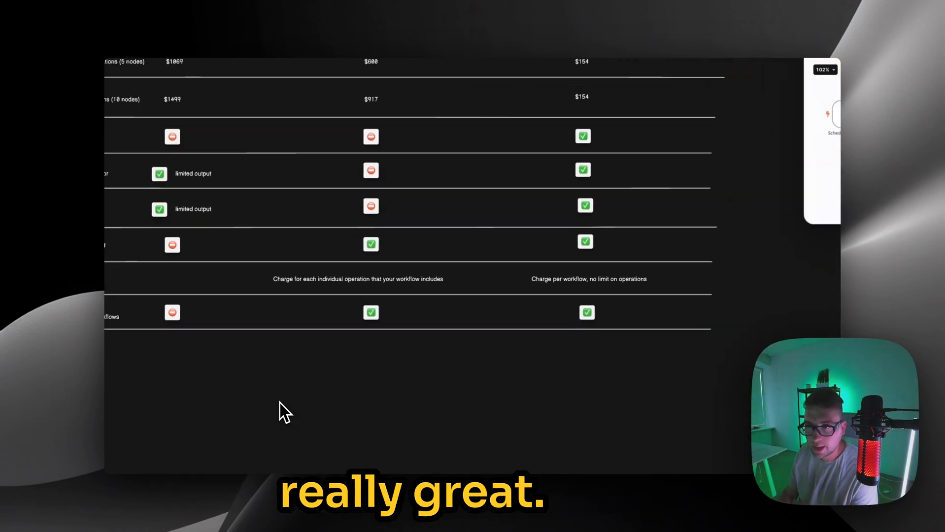